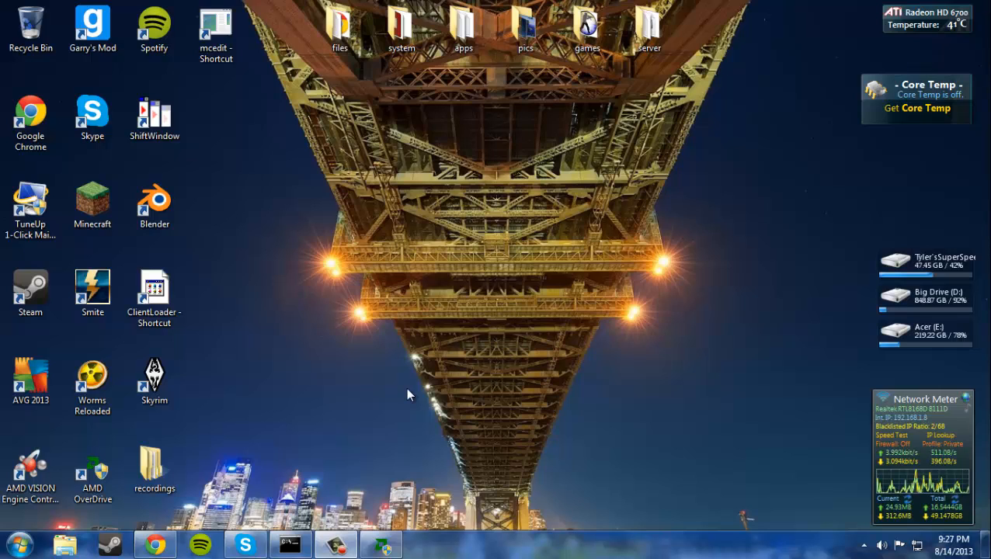
mouse_move(701, 193)
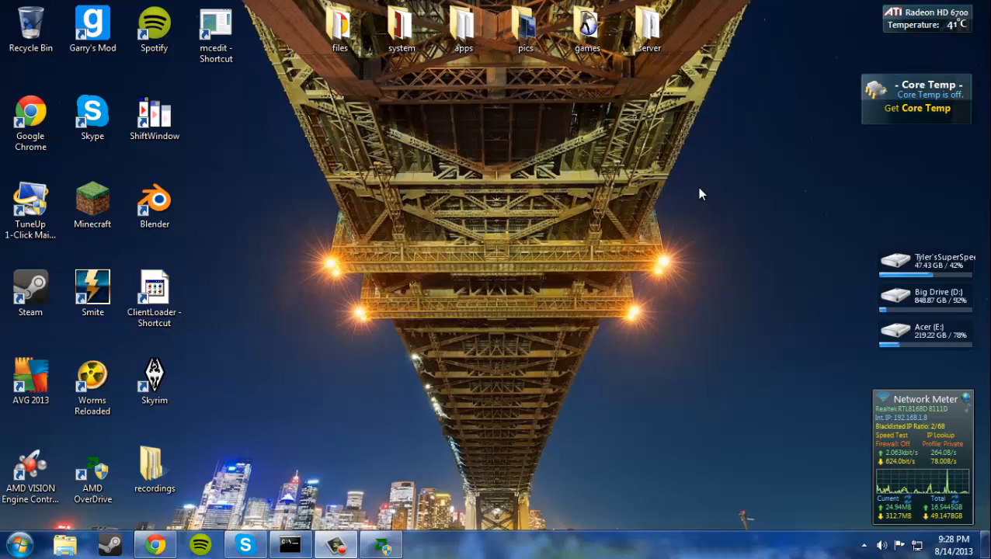
mouse_move(359, 444)
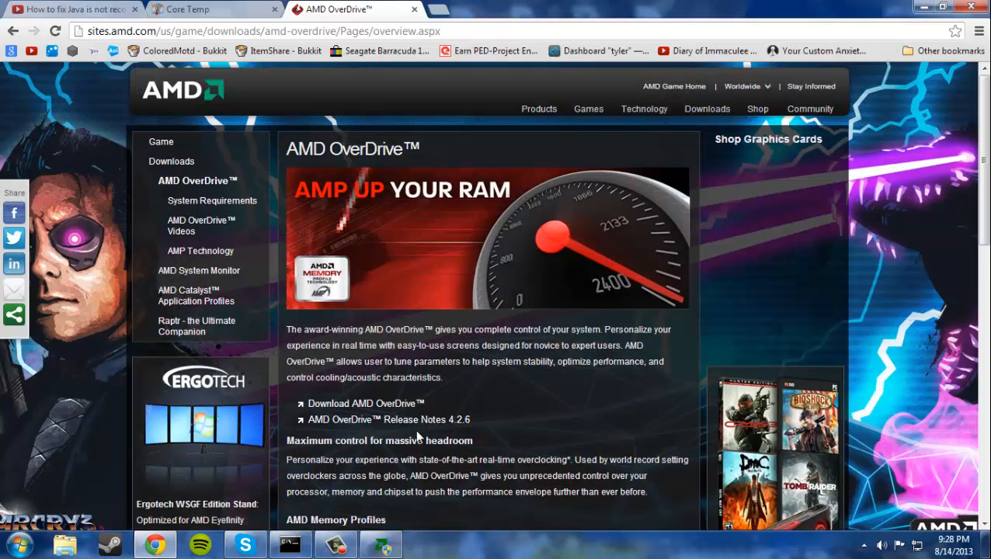
mouse_move(412, 412)
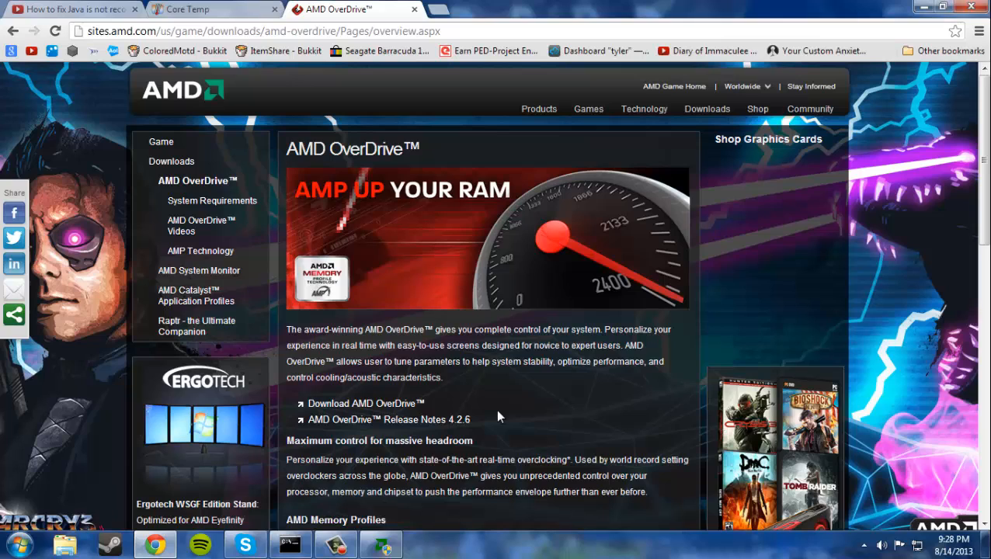
mouse_move(491, 436)
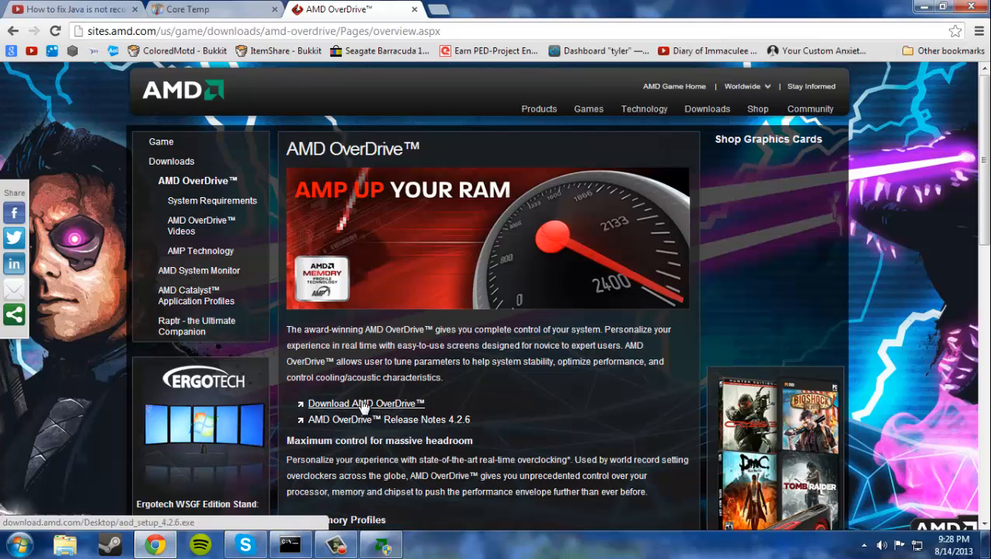
Follow the AMD OverDrive download link from the overview page.
left_click(209, 10)
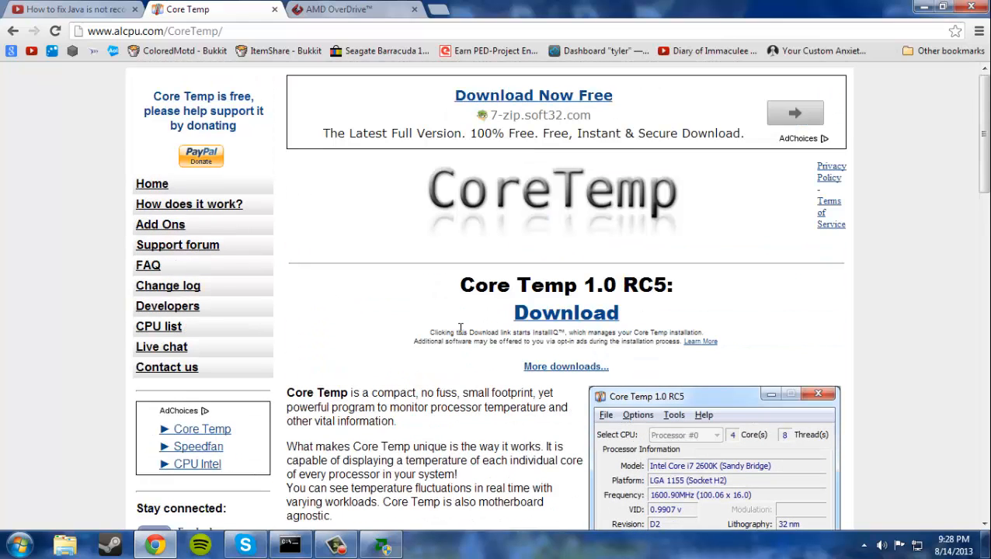
Scroll through the Core Temp page, then launch Core Temp from the desktop 'system' folder.
scroll("down", 3)
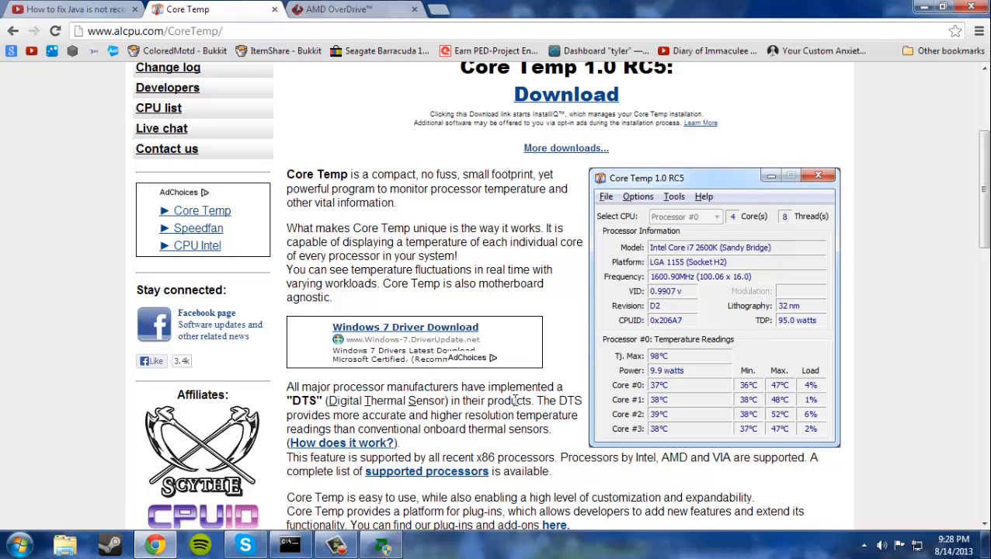
mouse_move(548, 376)
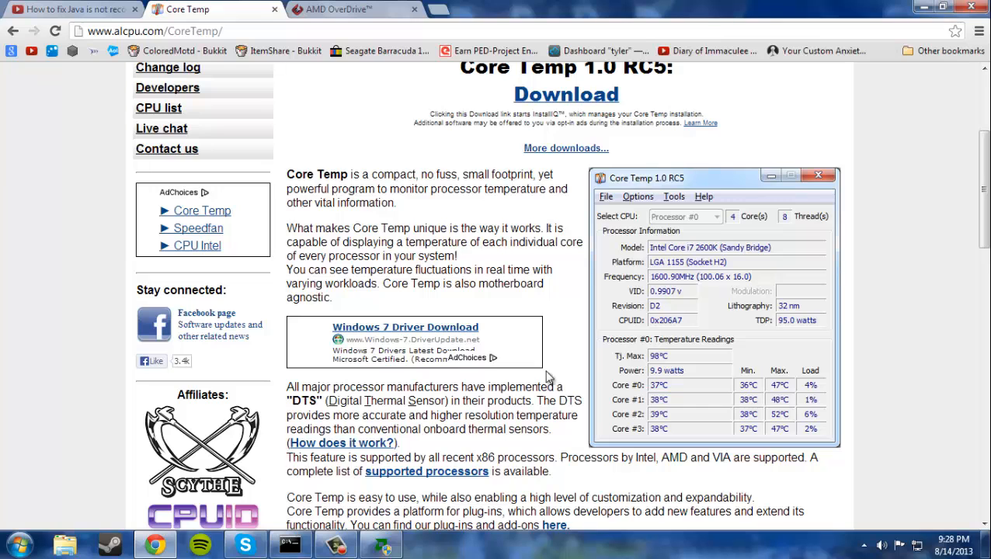
scroll("down", 3)
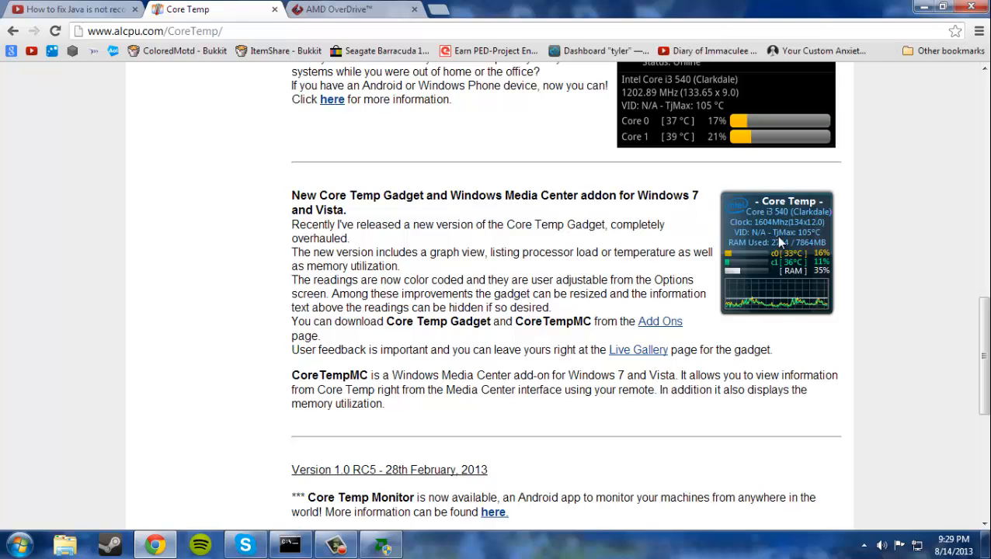
mouse_move(486, 269)
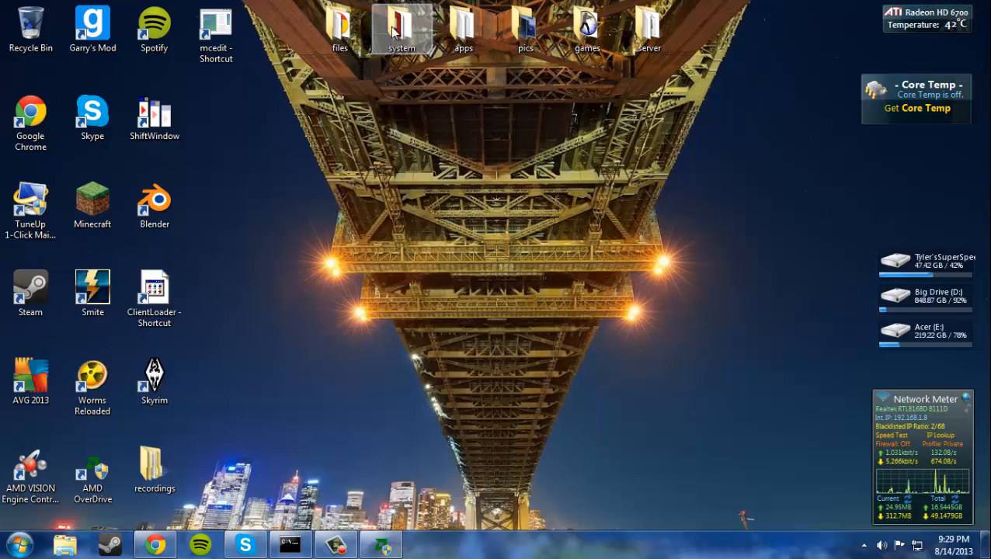
double_click(401, 27)
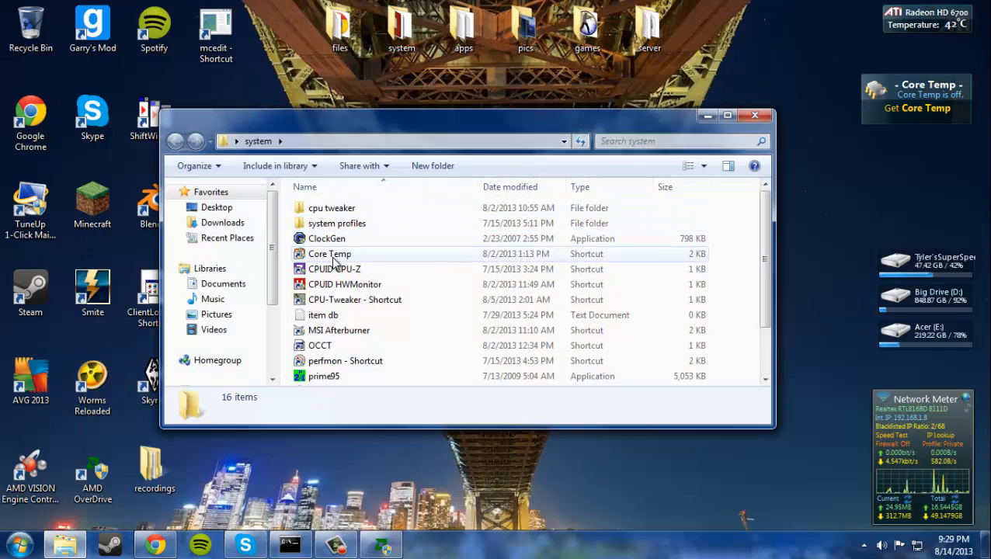
left_click(330, 254)
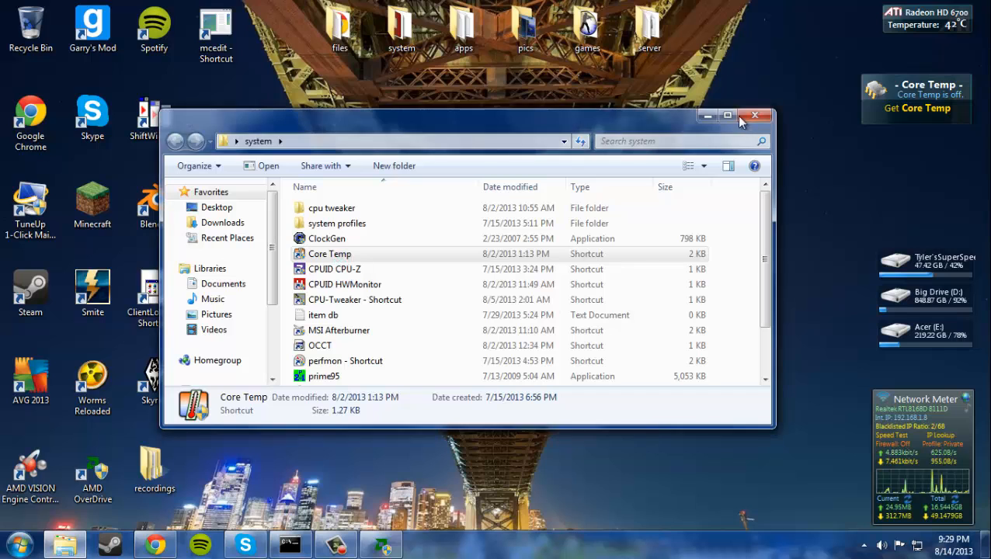
double_click(329, 253)
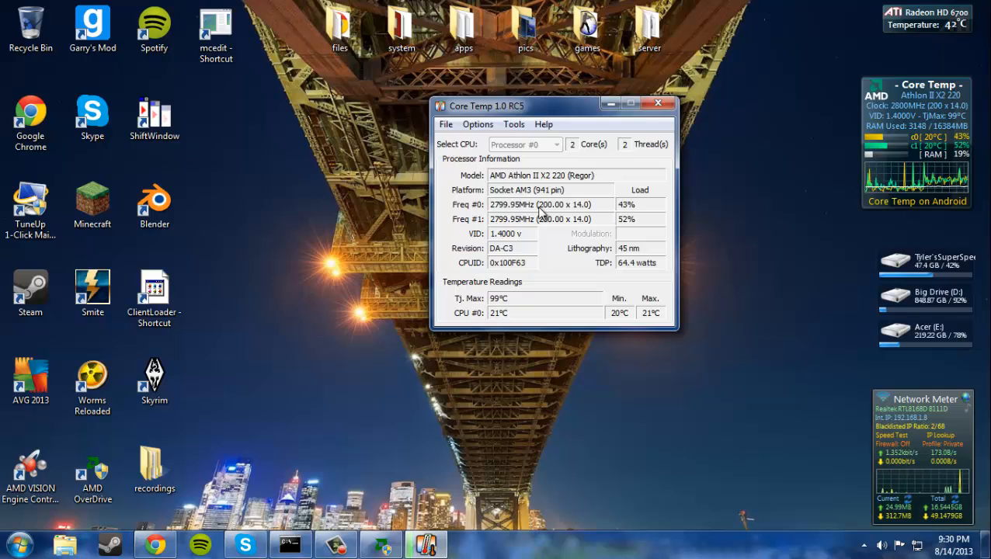
mouse_move(563, 144)
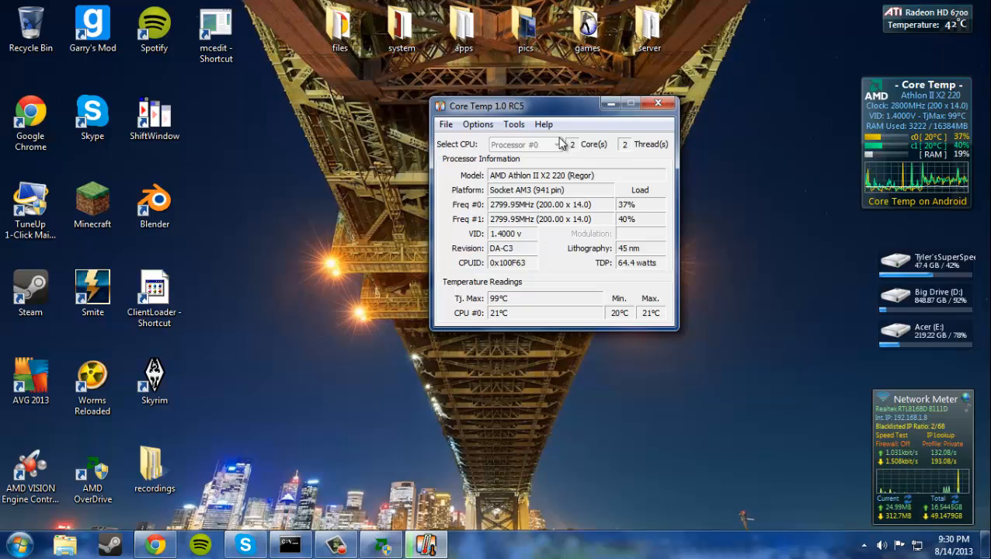
Close the Core Temp window after reading 2799.95 MHz and 1.4000 V.
left_click(658, 103)
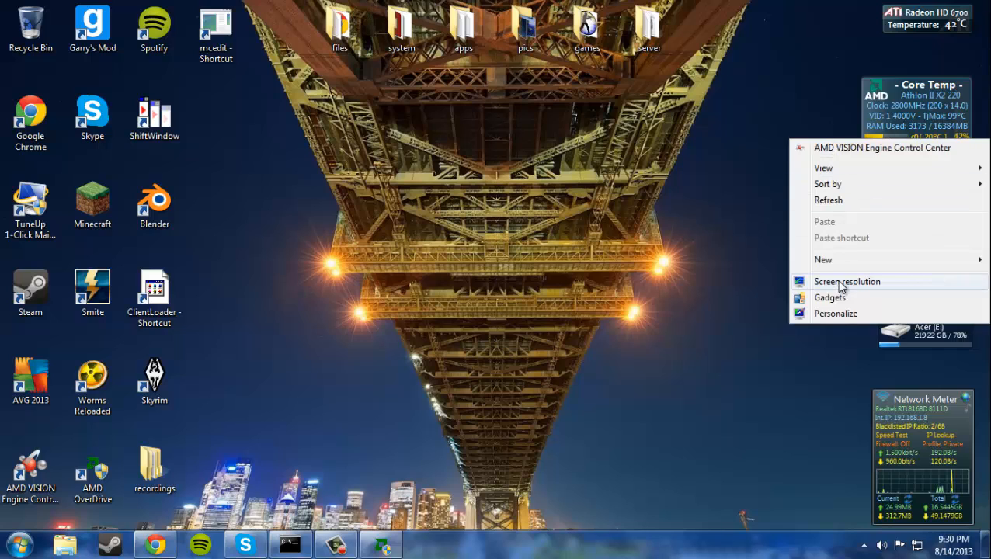
Dismiss the desktop shortcut menu by clicking an empty desktop area.
left_click(562, 425)
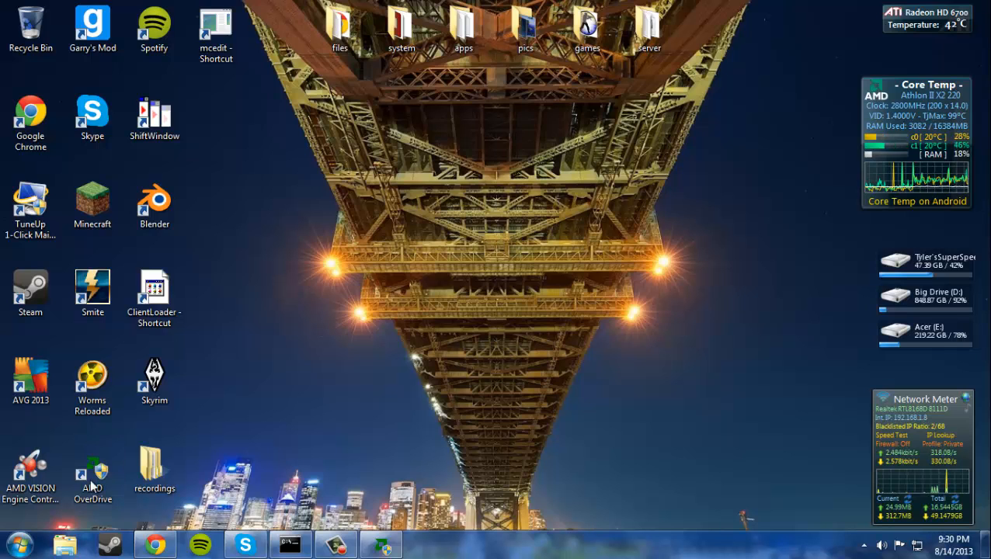
Launch AMD OverDrive, raise NB VID to 1.4000 V and start raising the HT clock.
double_click(91, 477)
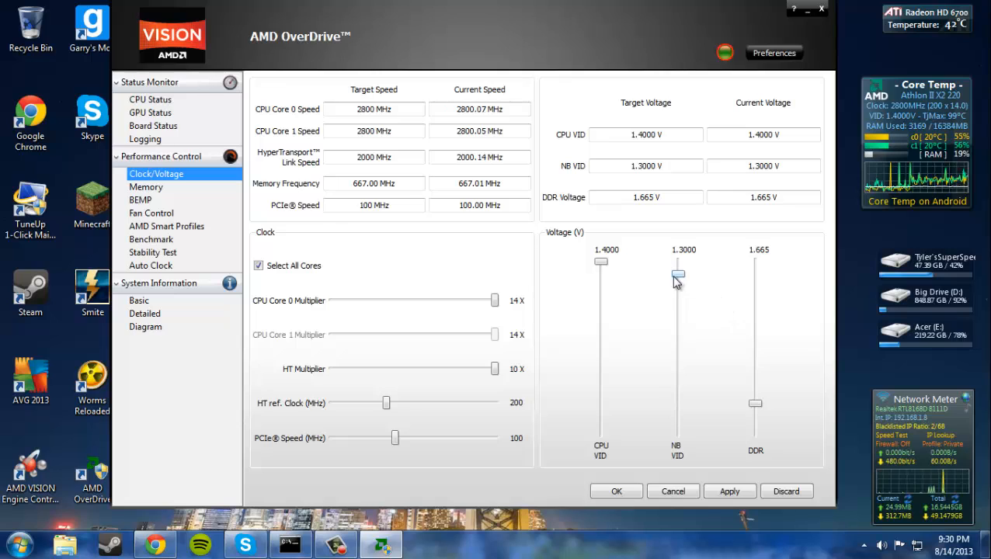
left_click_drag(678, 275, 678, 261)
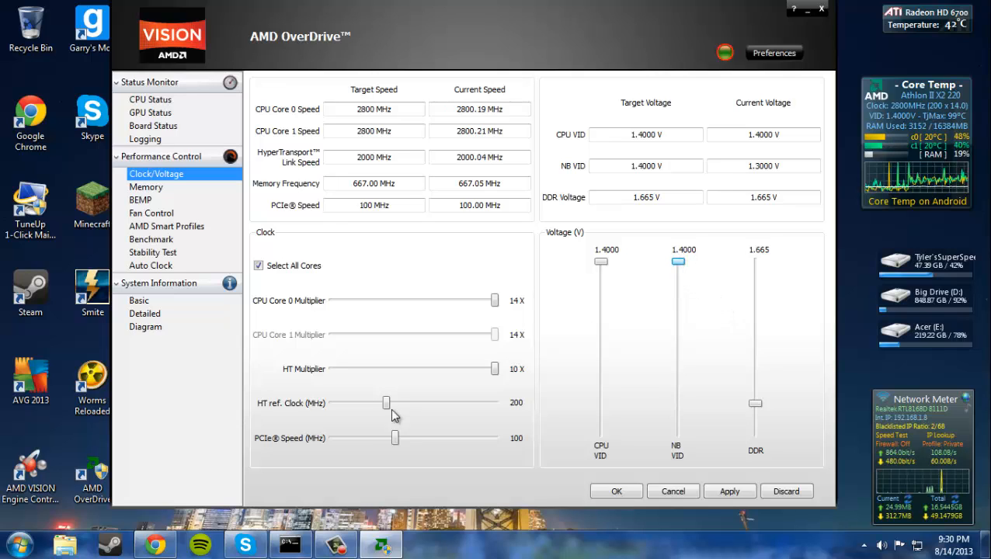
left_click_drag(386, 402, 388, 403)
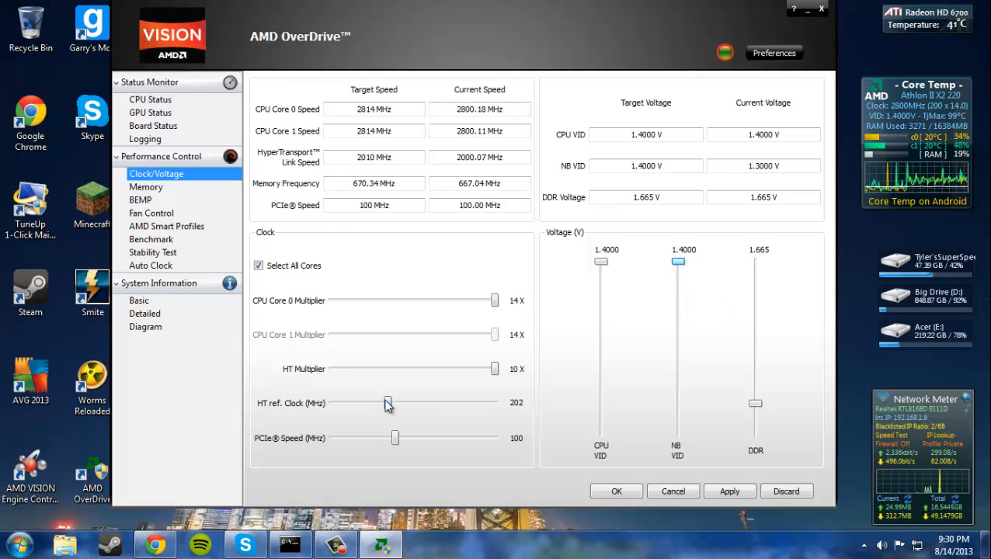
left_click_drag(387, 403, 392, 402)
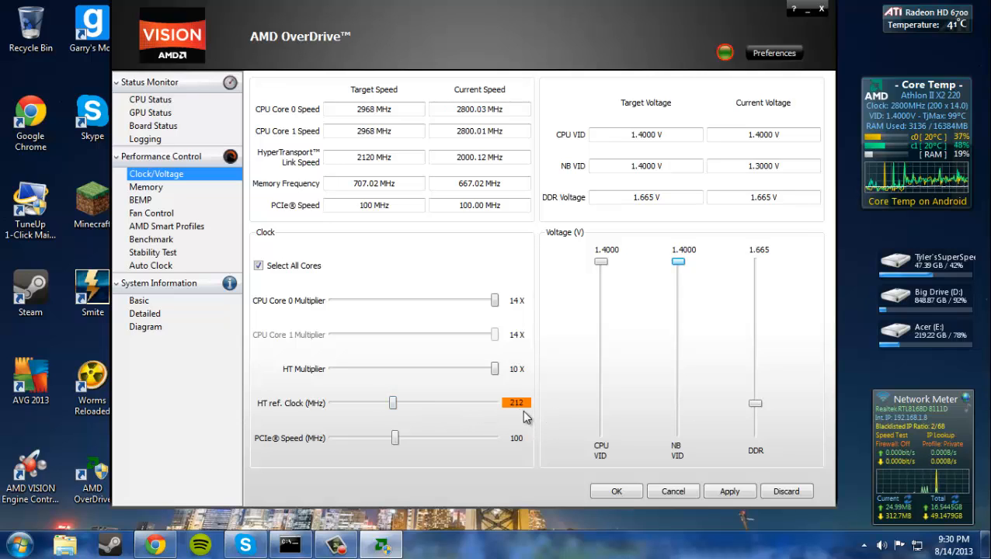
Fine-tune the HT reference clock back and forth until it settles at 227 MHz.
left_click_drag(393, 403, 395, 402)
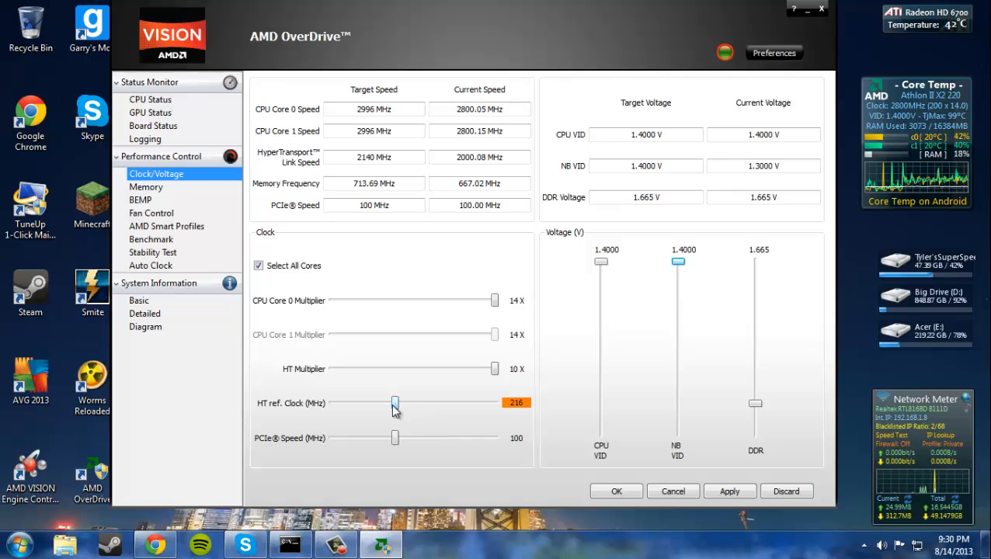
left_click_drag(395, 404, 397, 404)
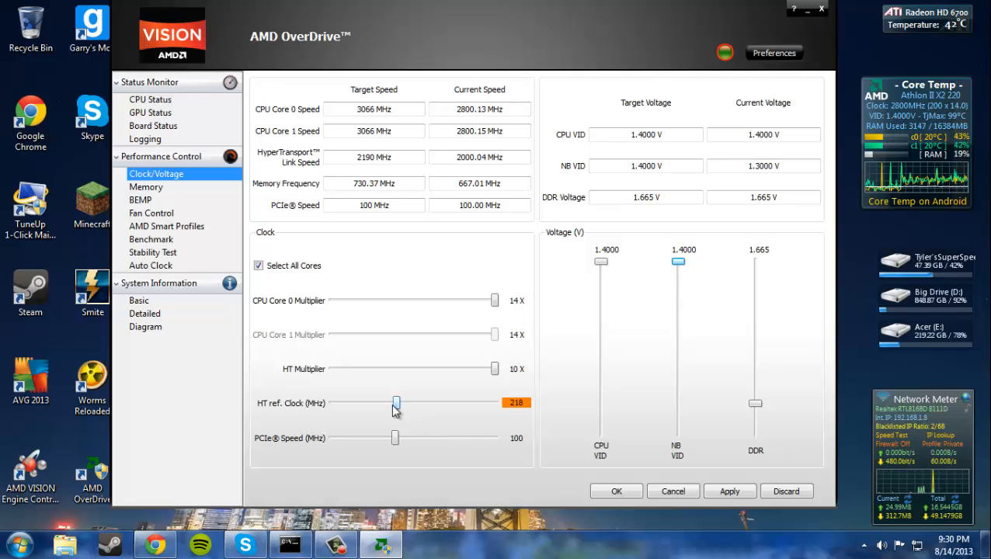
left_click_drag(397, 403, 394, 402)
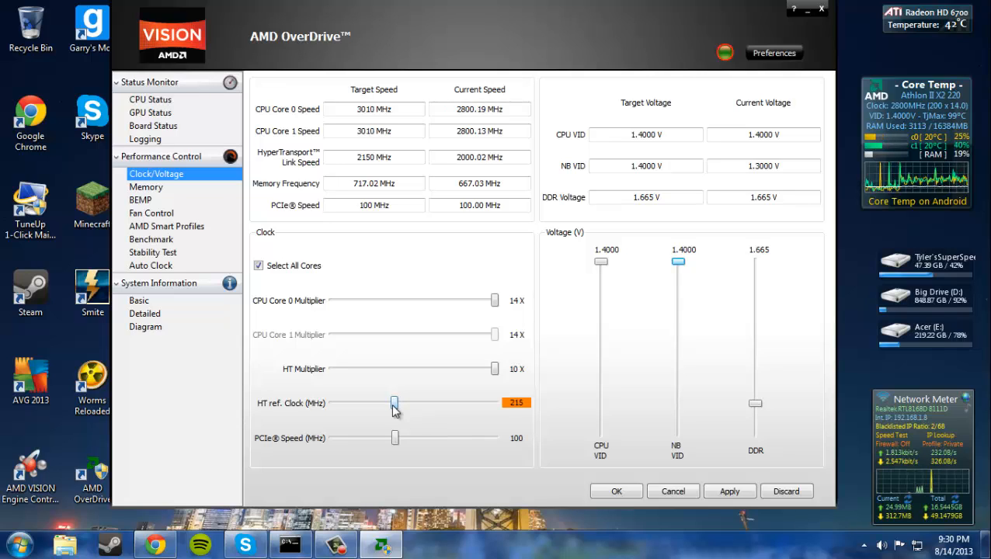
left_click_drag(394, 402, 399, 403)
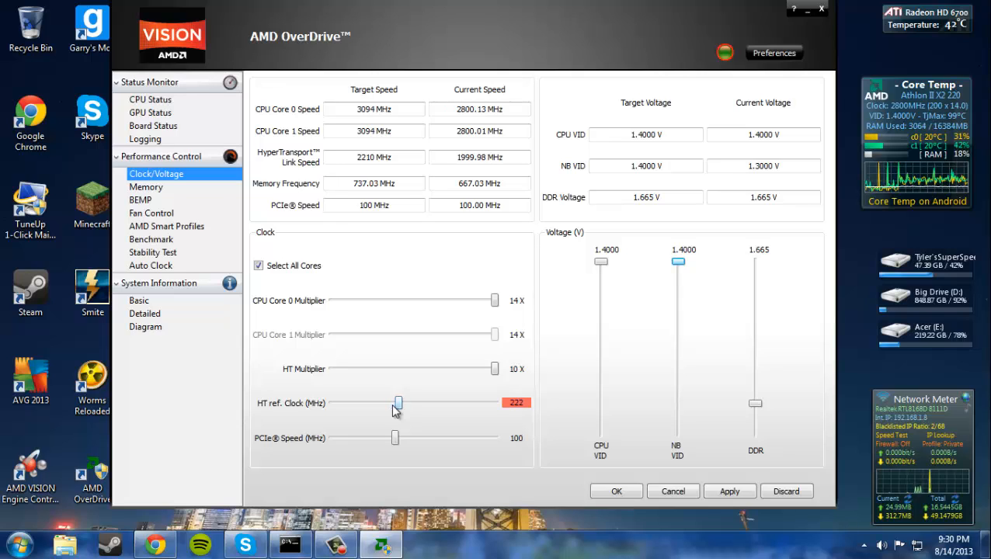
left_click_drag(398, 403, 401, 402)
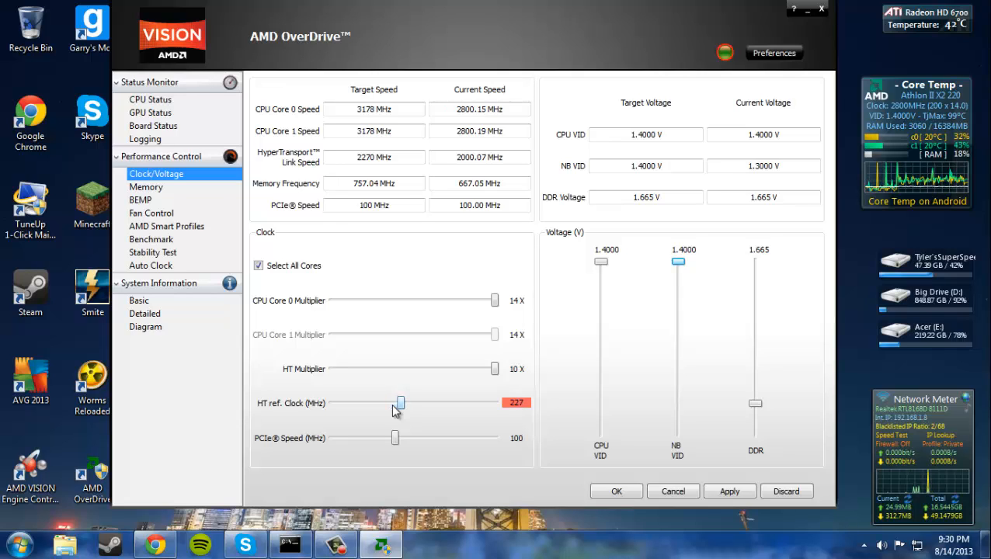
left_click_drag(400, 403, 404, 403)
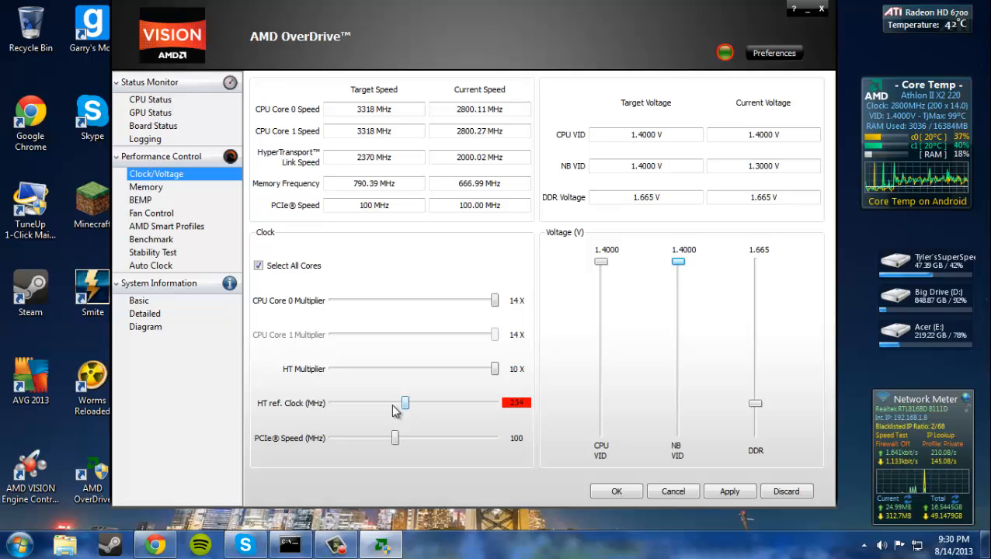
left_click_drag(405, 403, 400, 402)
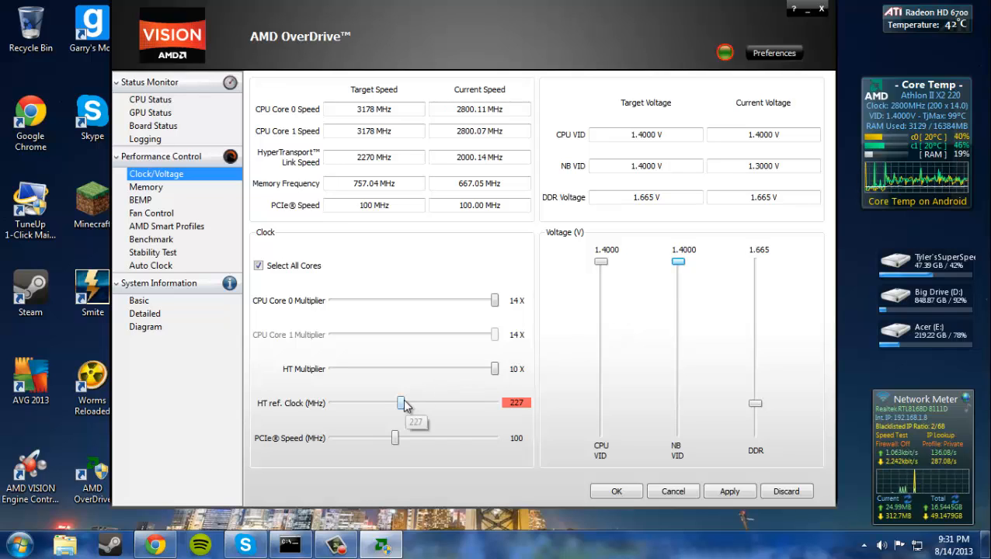
left_click_drag(400, 402, 404, 402)
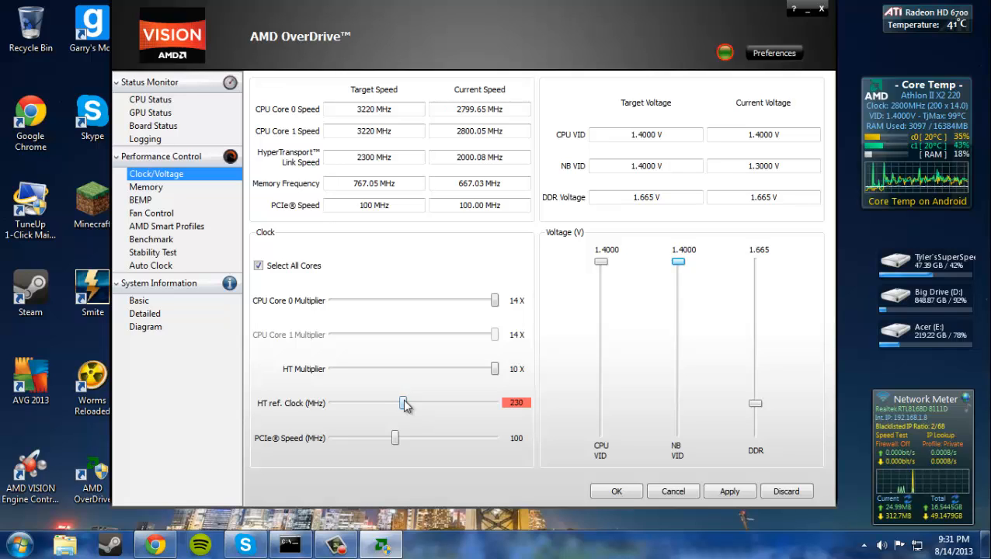
left_click_drag(403, 403, 400, 402)
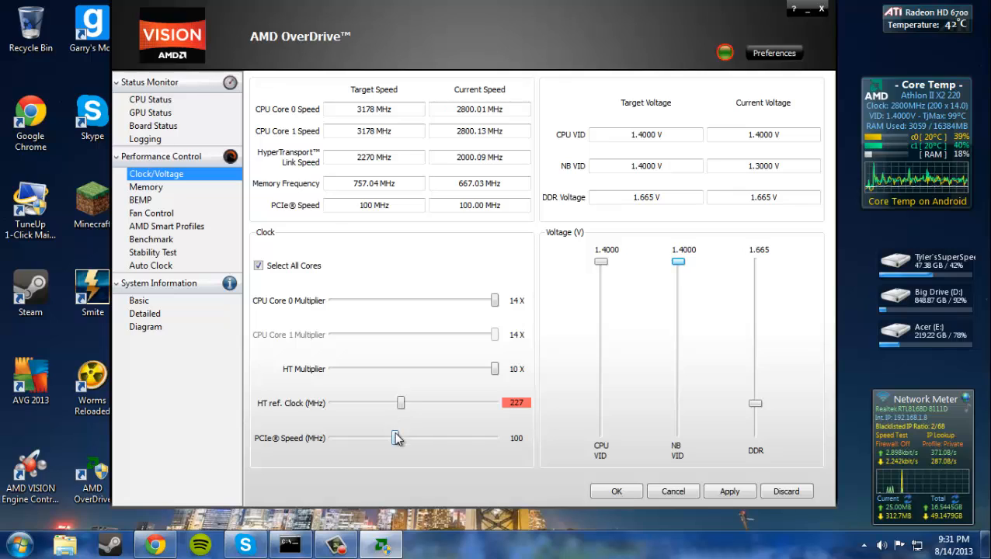
mouse_move(471, 371)
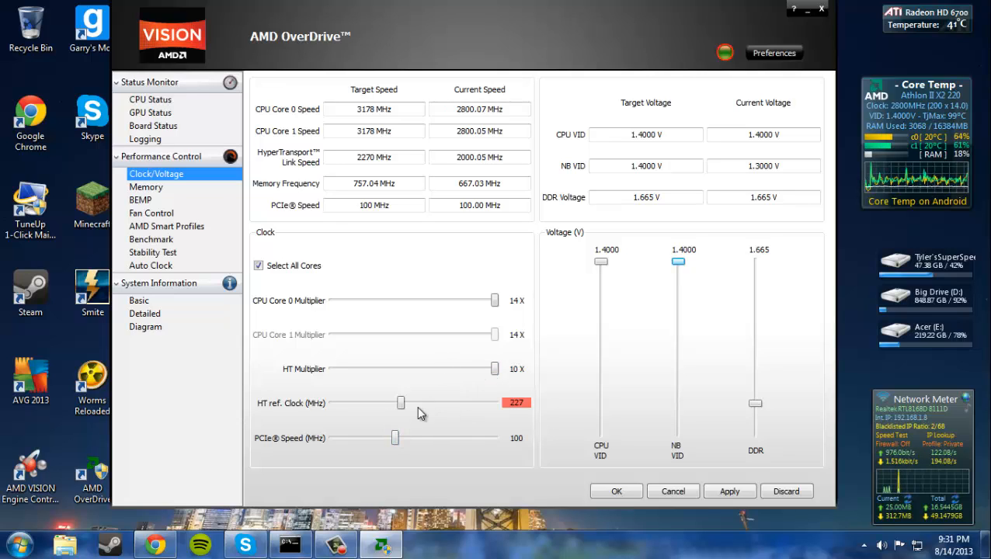
mouse_move(426, 416)
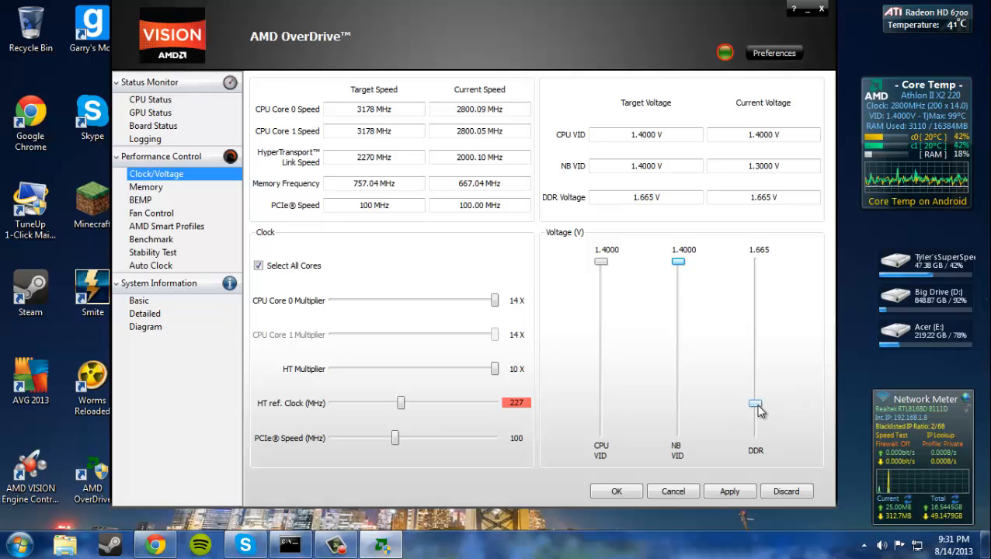
Raise the DDR voltage target stepwise through about 1.8 and 1.9 V to 2.005 V.
left_click_drag(756, 404, 755, 371)
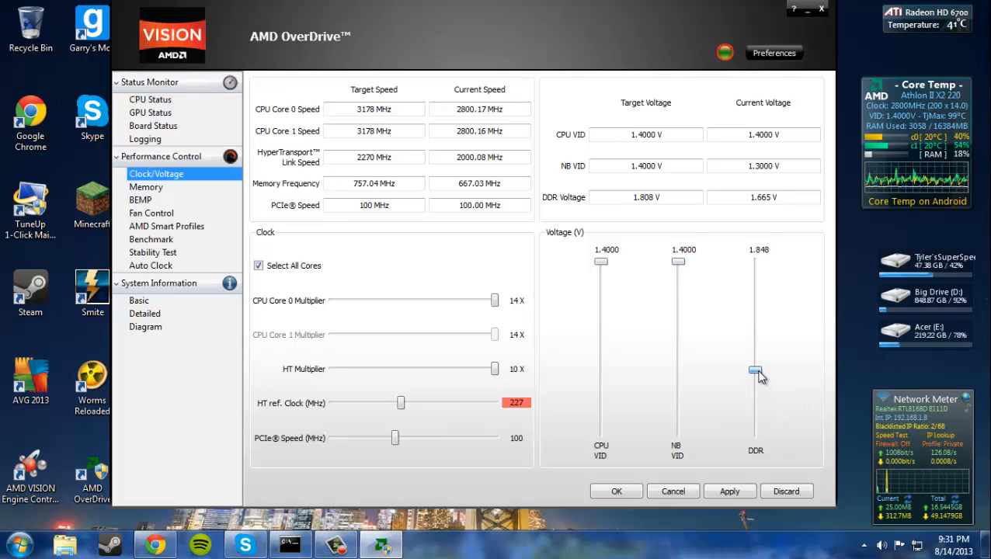
left_click_drag(755, 373, 755, 362)
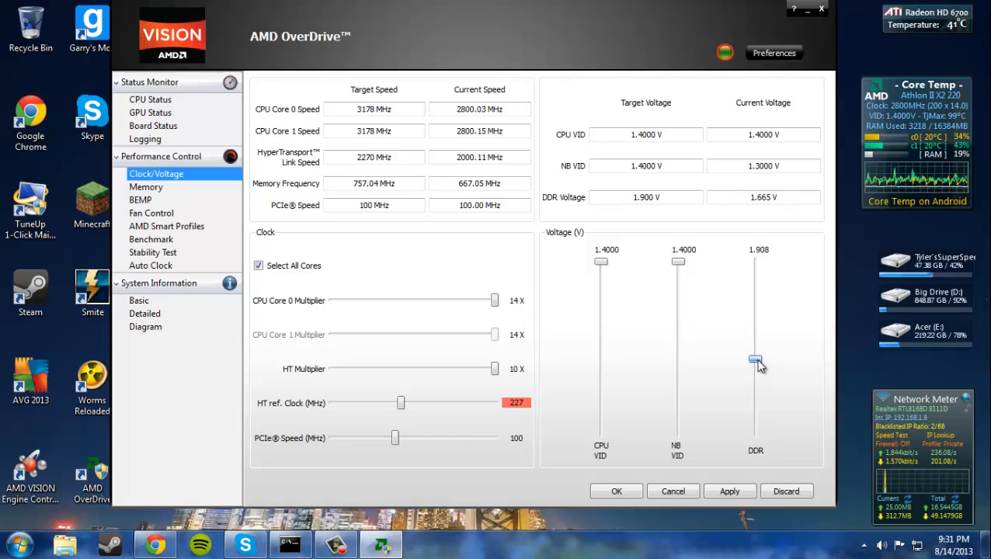
left_click_drag(756, 361, 756, 342)
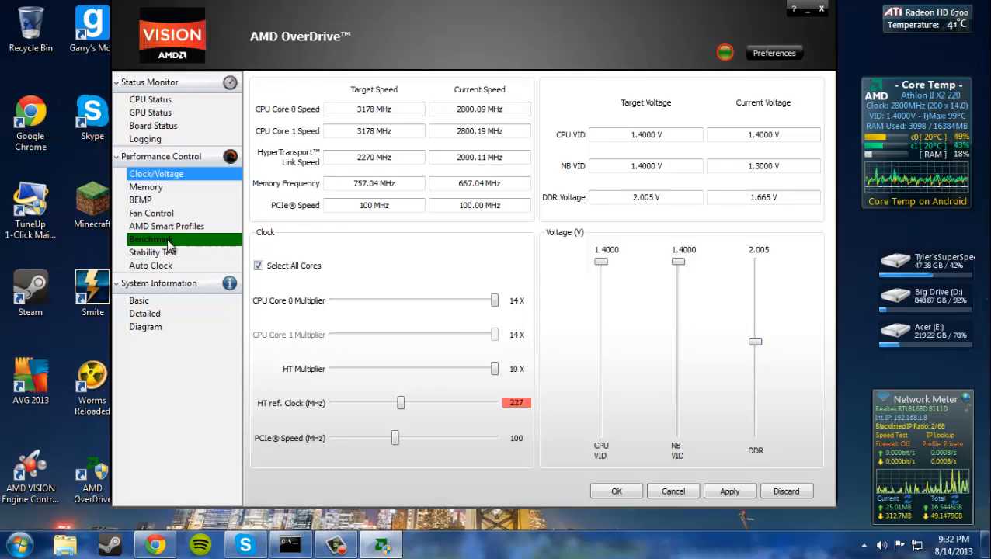
Go via Stability Test to the Auto Clock page and highlight the 3206 MHz result.
left_click(152, 252)
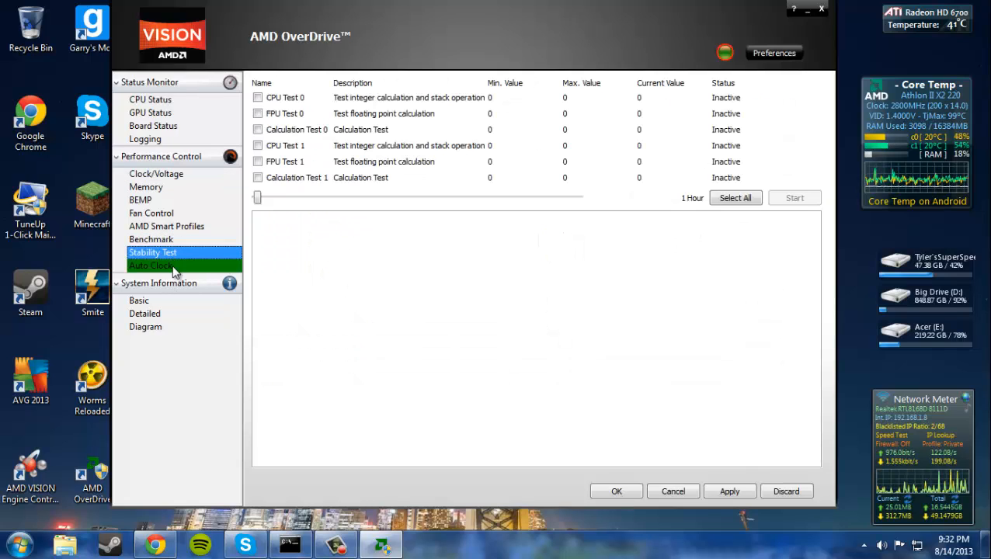
left_click(150, 266)
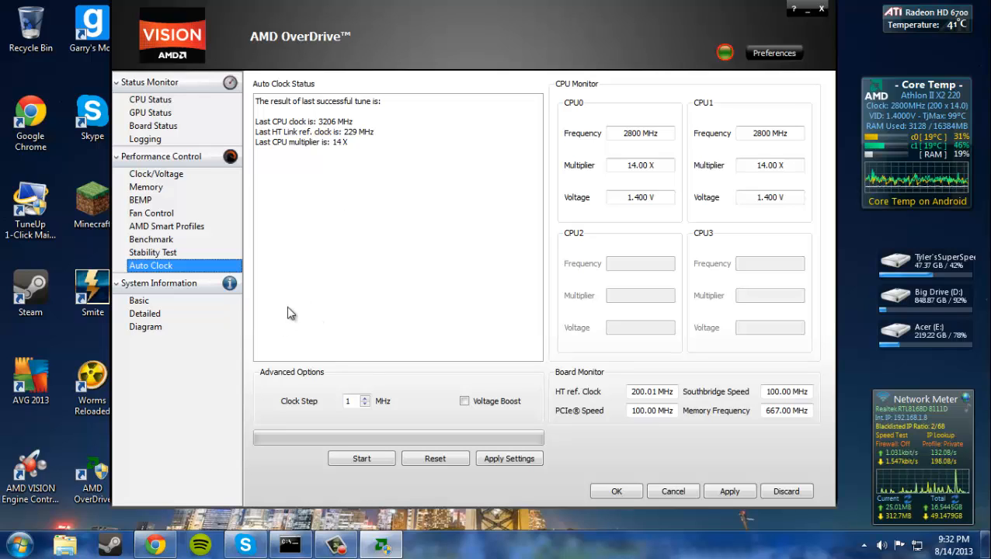
mouse_move(359, 156)
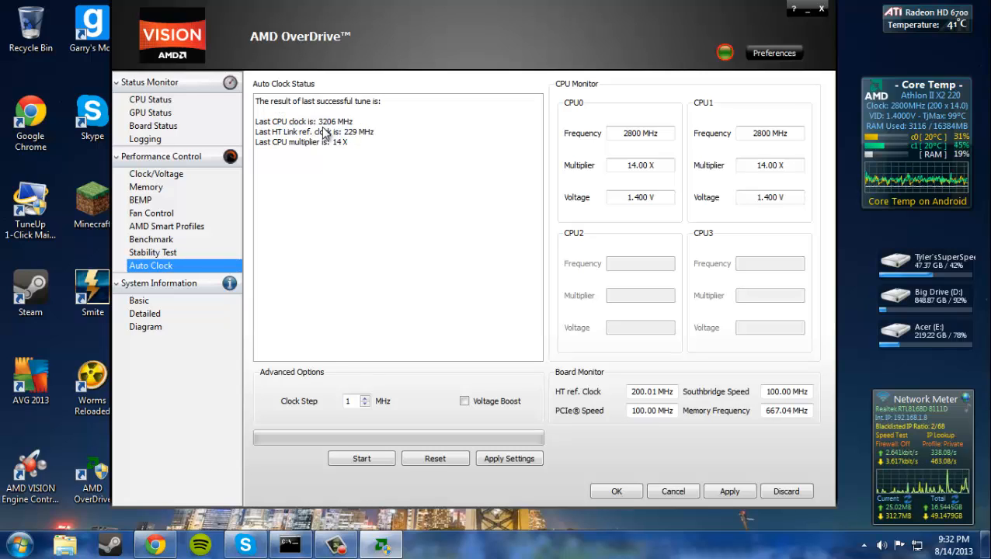
mouse_move(345, 198)
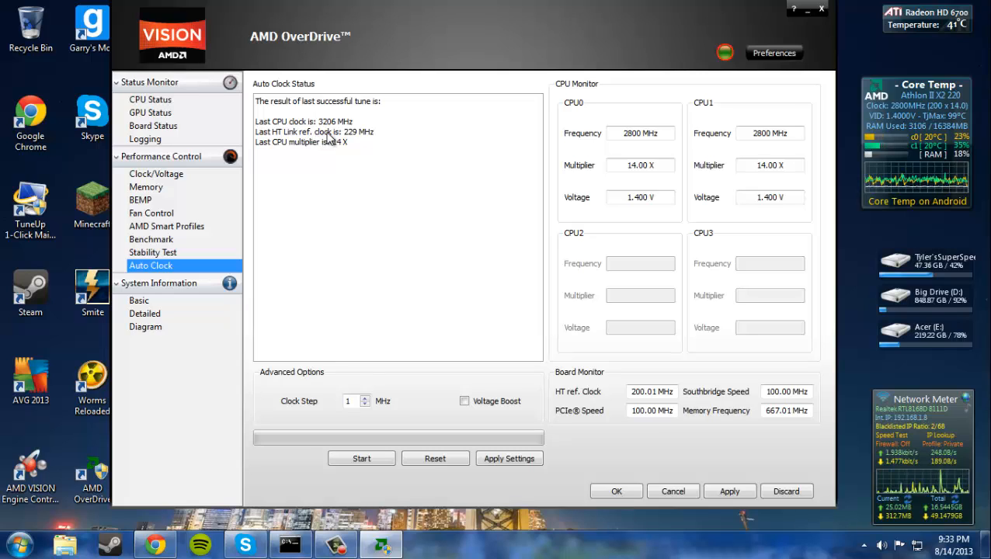
double_click(334, 122)
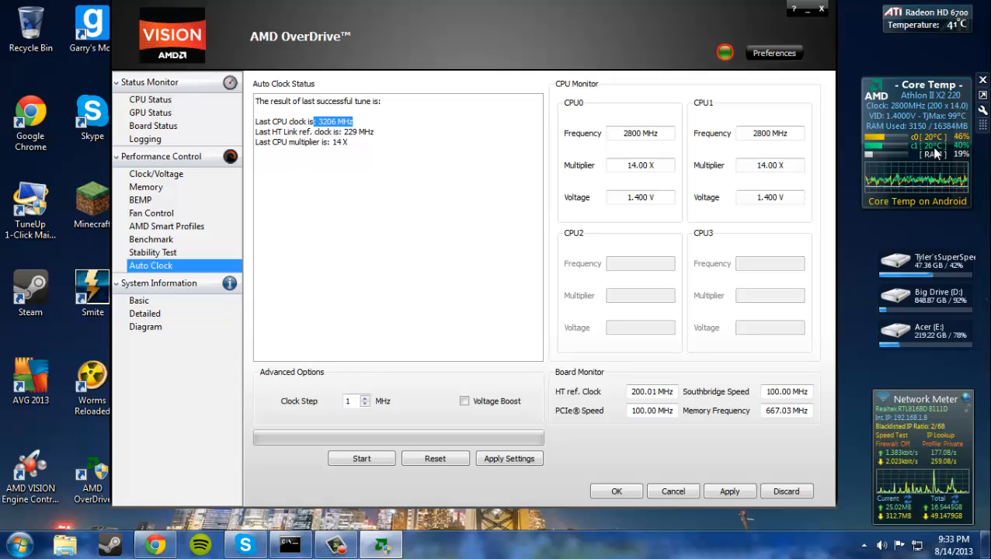
mouse_move(262, 84)
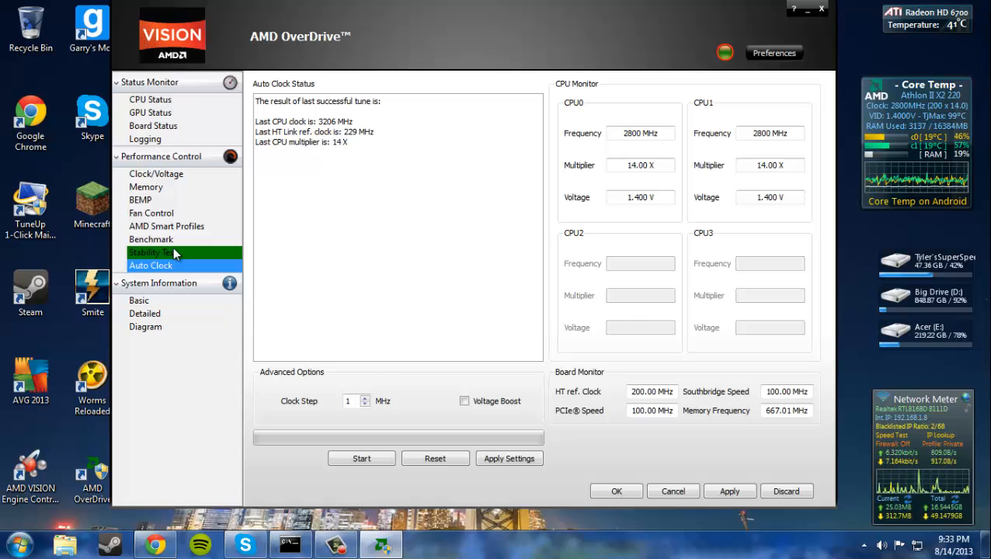
Return to Clock/Voltage and apply the settings, triggering the overclocking warning.
left_click(156, 173)
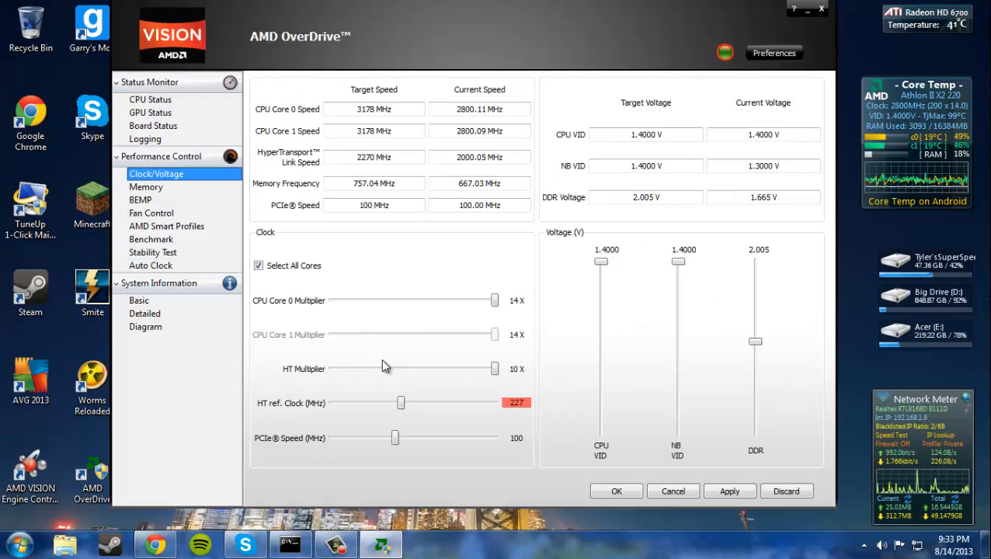
mouse_move(709, 469)
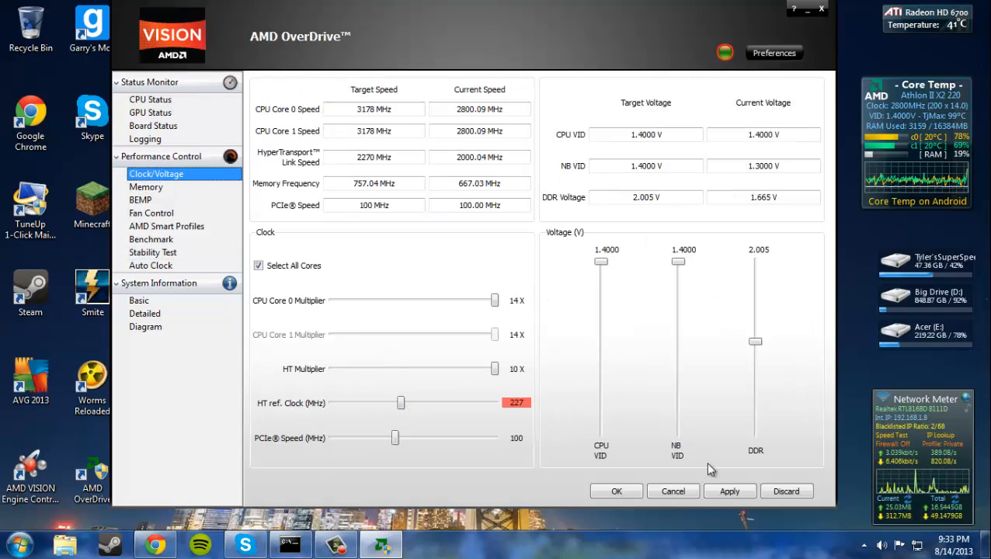
left_click(730, 491)
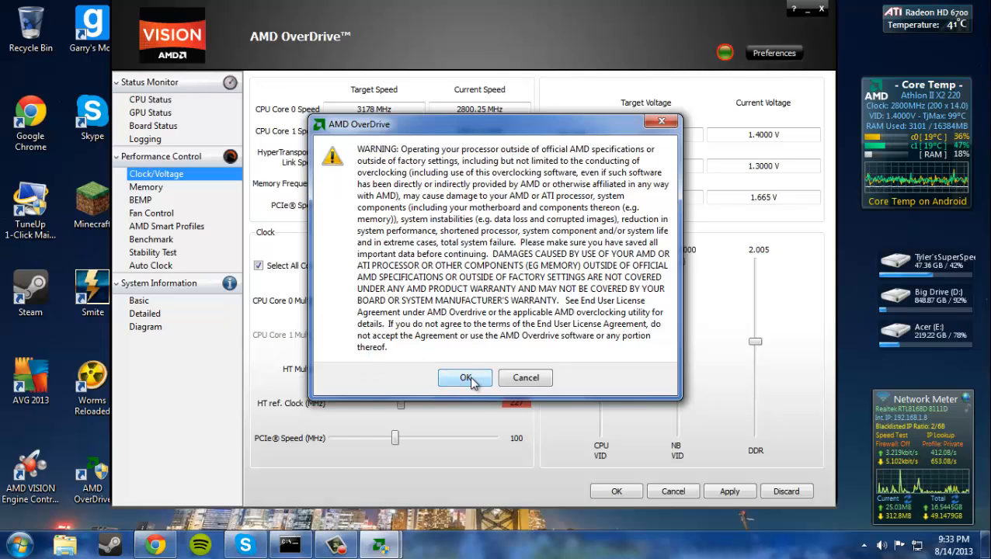
Confirm the overclocking warning with OK, applying the 227 MHz clock and new voltages.
left_click(465, 377)
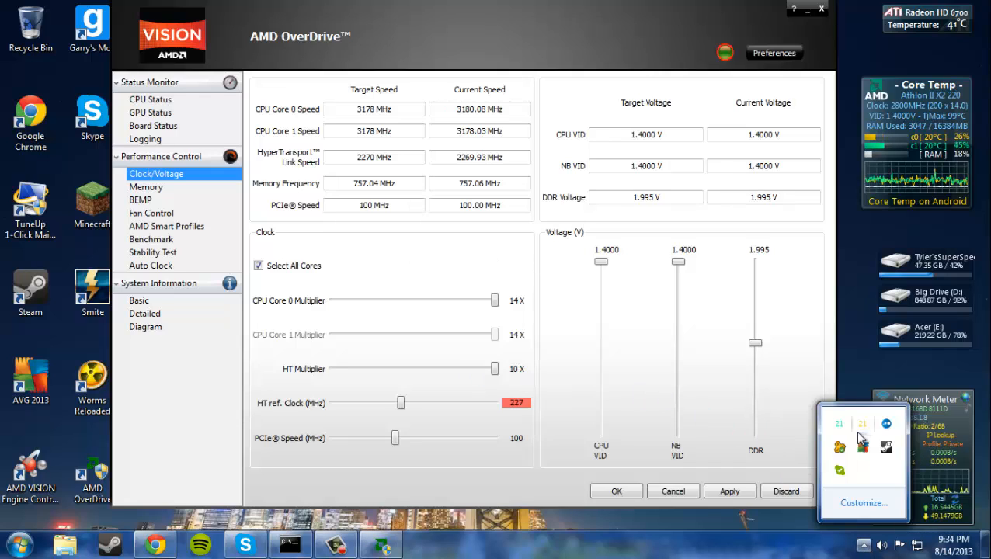
right_click(862, 438)
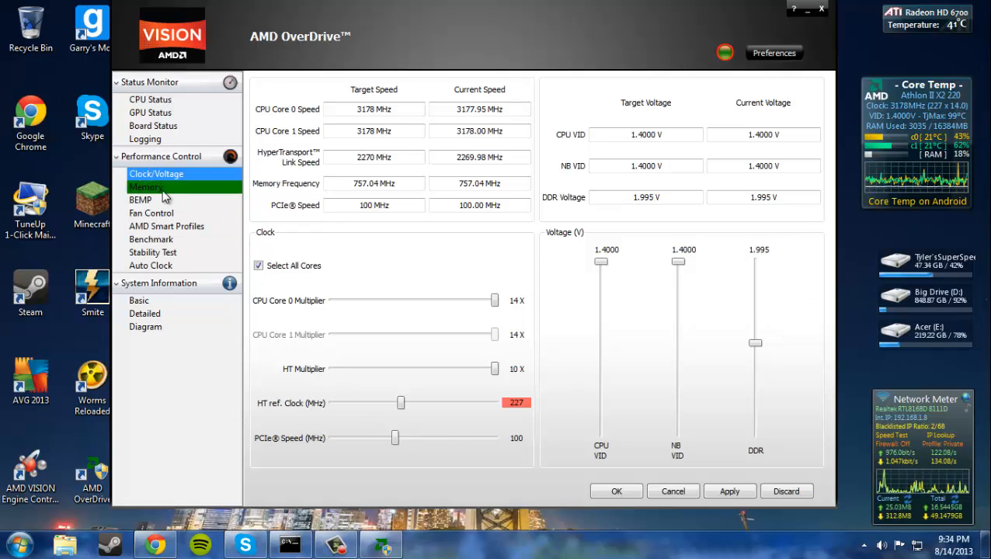
Switch to the Stability Test page and check all six tests with Select All.
left_click(153, 252)
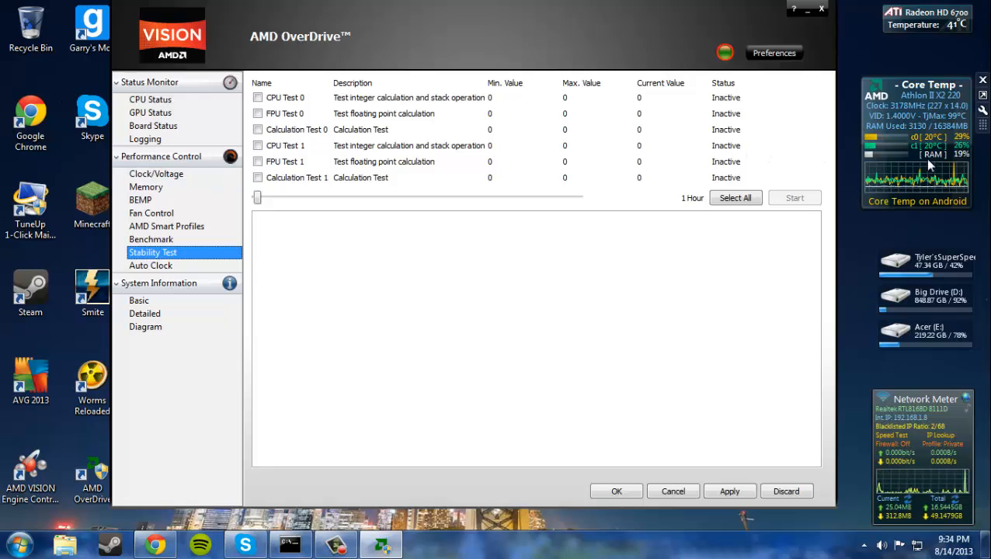
mouse_move(319, 164)
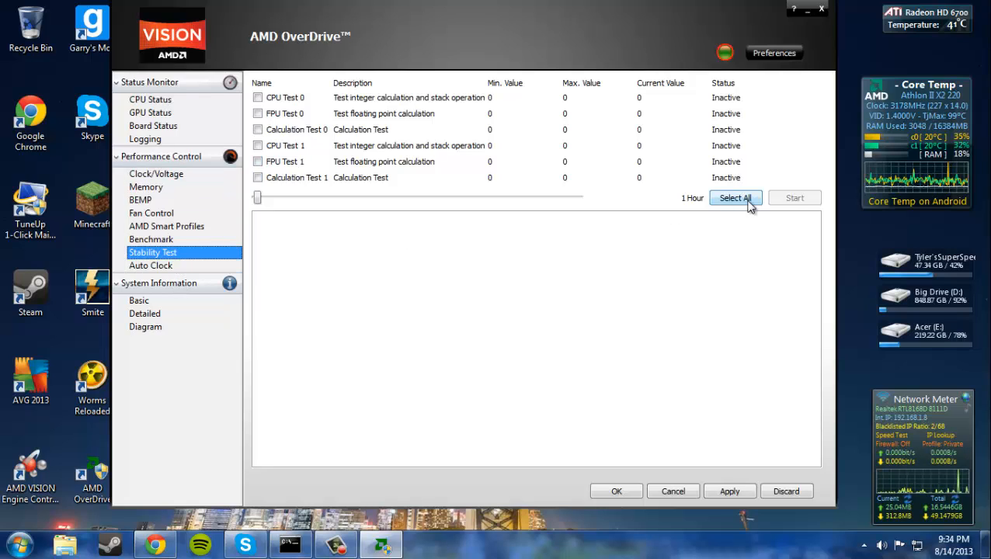
left_click(734, 197)
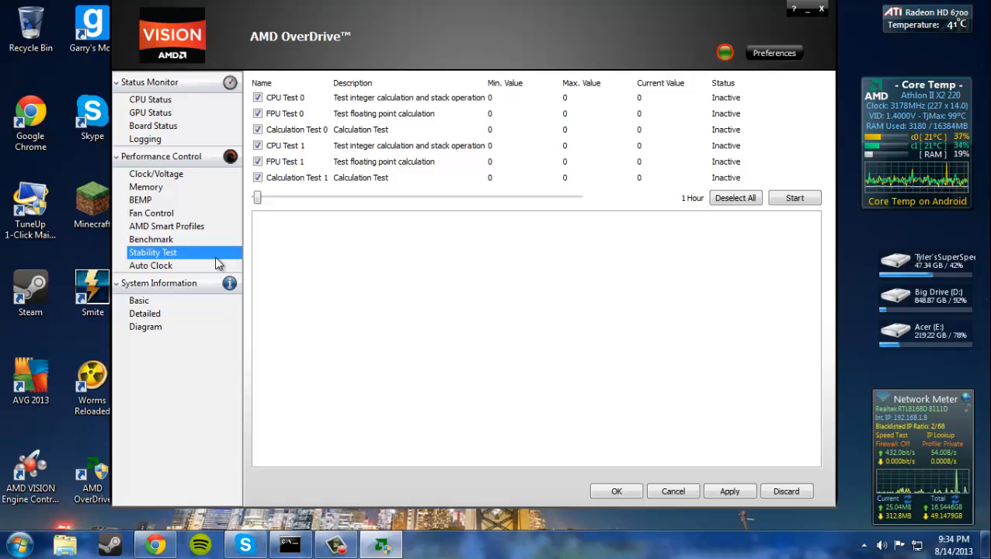
mouse_move(365, 272)
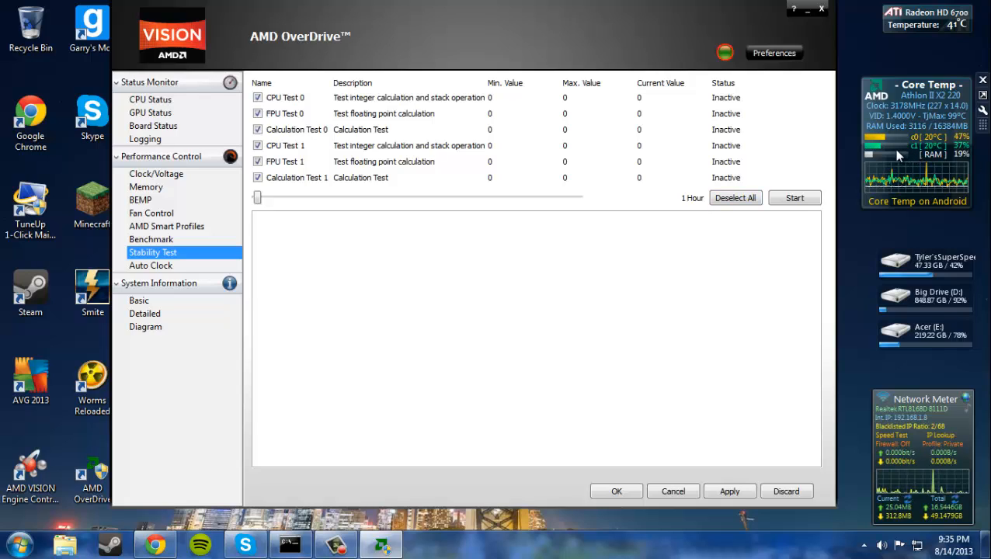
mouse_move(686, 229)
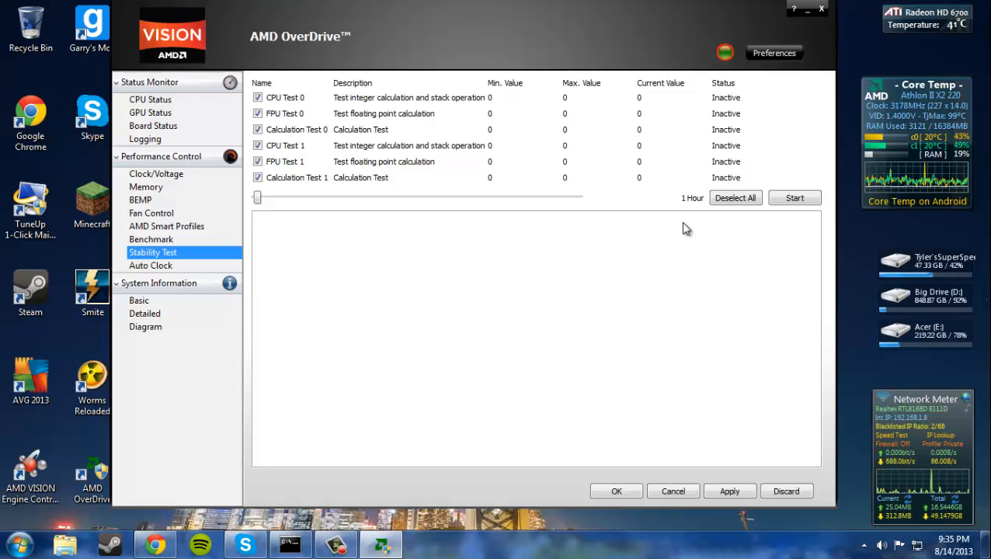
mouse_move(718, 267)
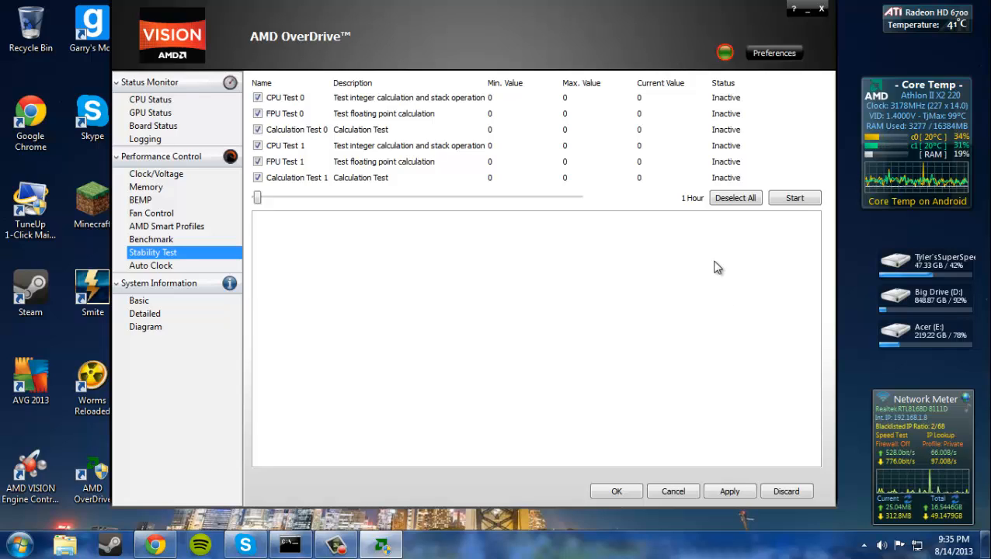
Run the stability test for about 22 seconds, stop it, and return to Clock/Voltage at 3178 MHz.
left_click(795, 197)
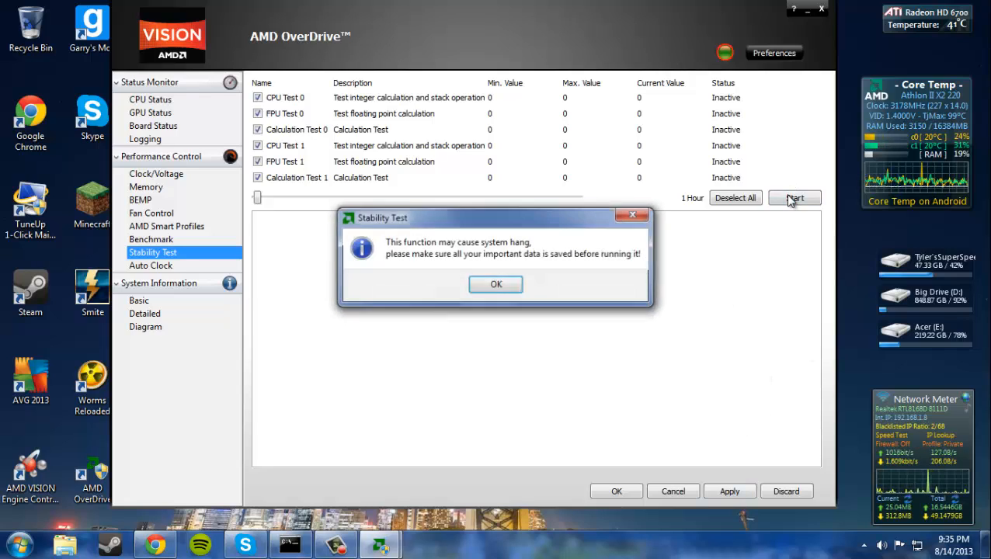
left_click(495, 283)
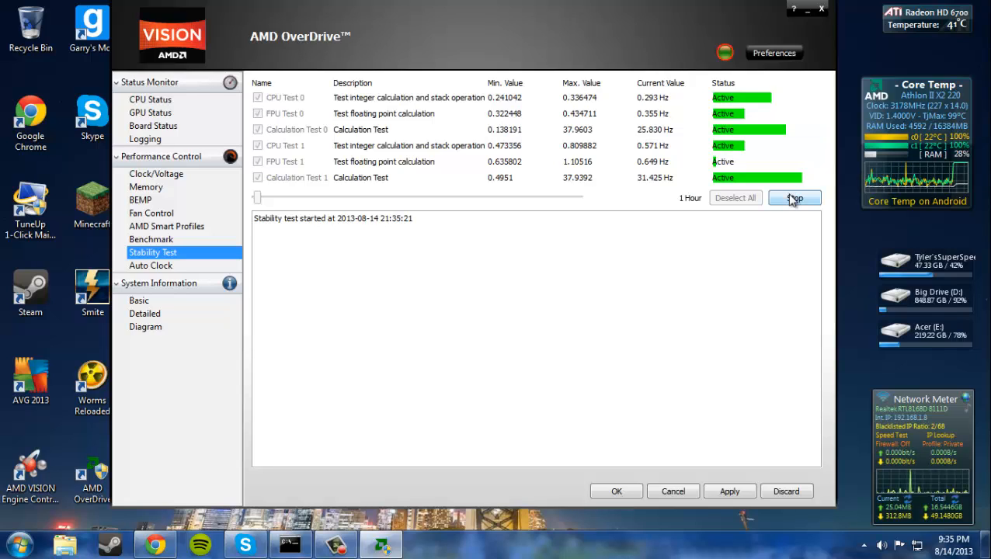
left_click(795, 197)
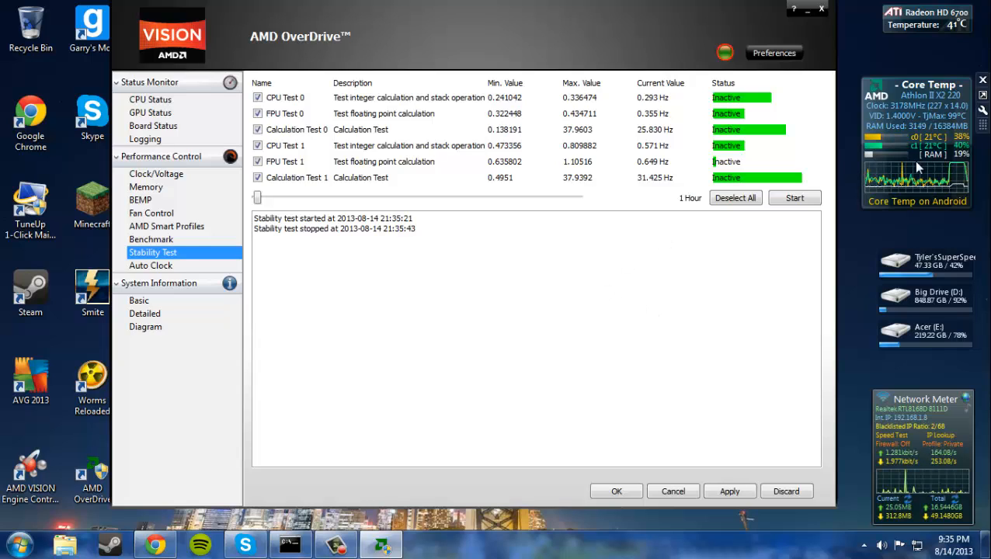
left_click(155, 173)
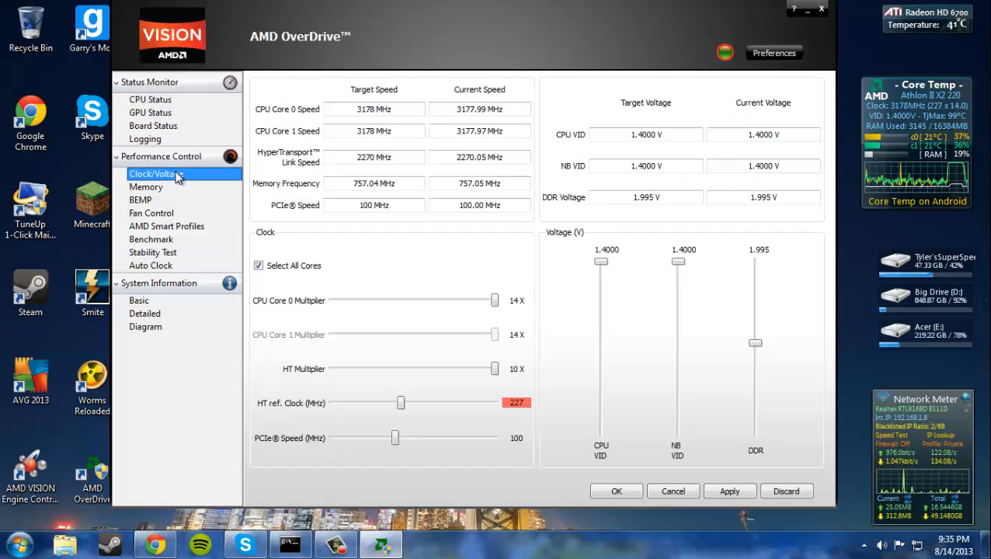